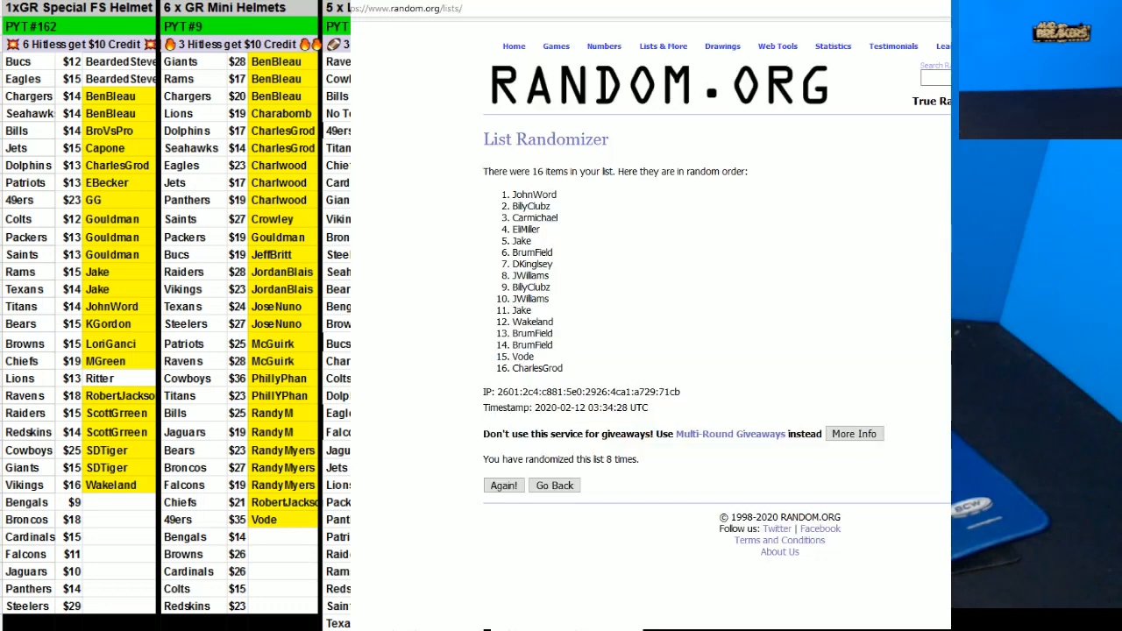
mouse_move(567, 263)
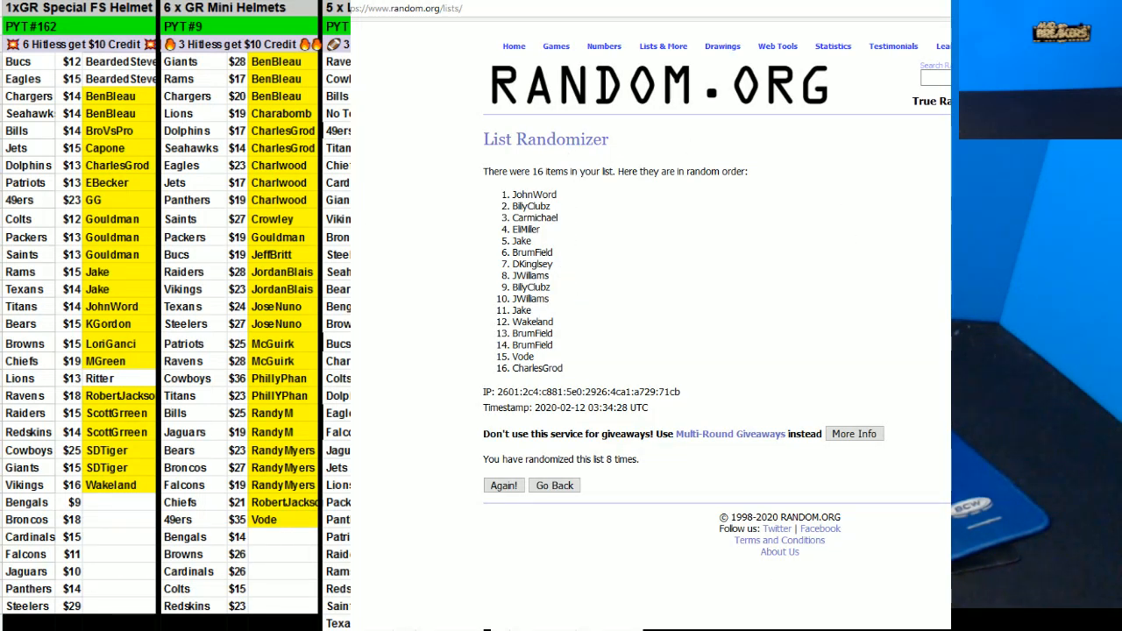
Switch from the List Randomizer results to the Dice Roller set for 2 dice.
click(503, 484)
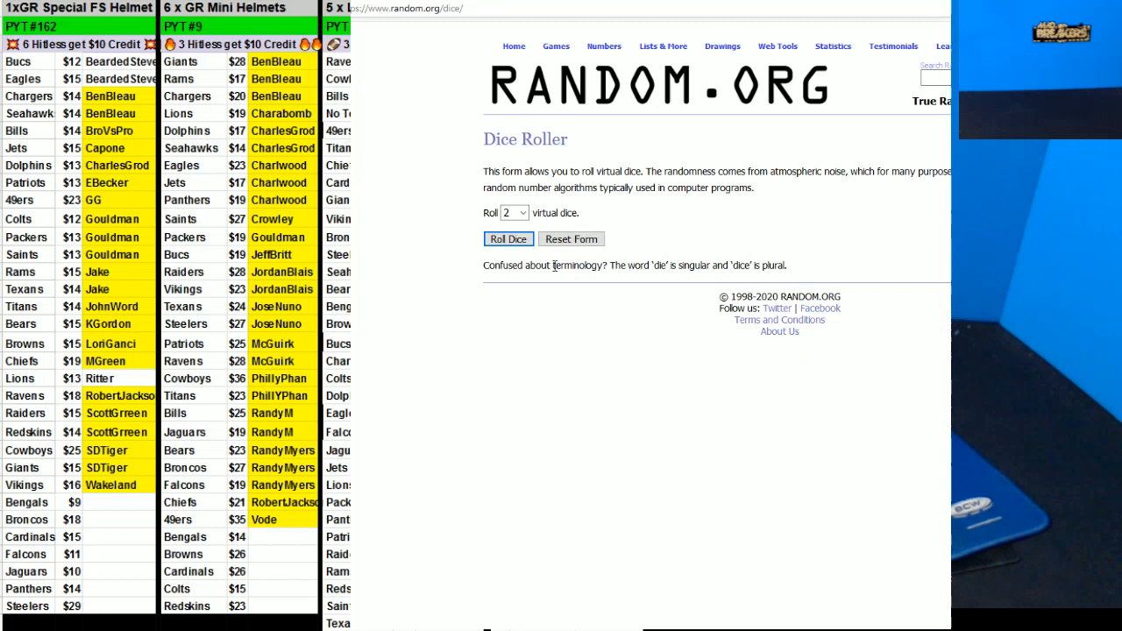
Reshuffle the ten-name list with Again until it has been randomized 9 times.
click(508, 238)
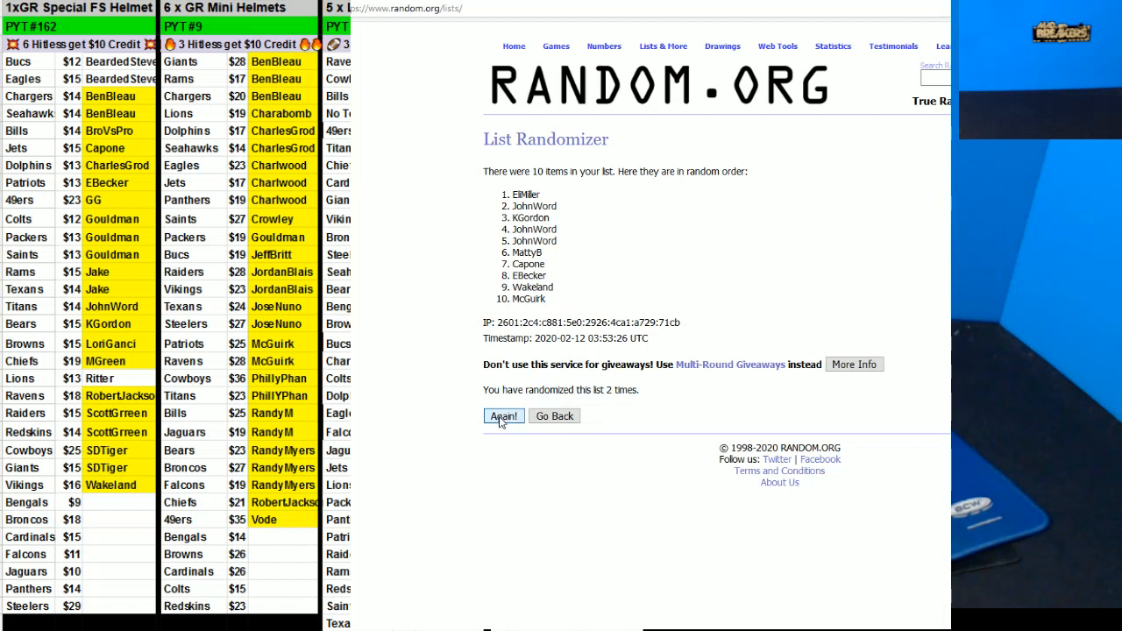
click(503, 415)
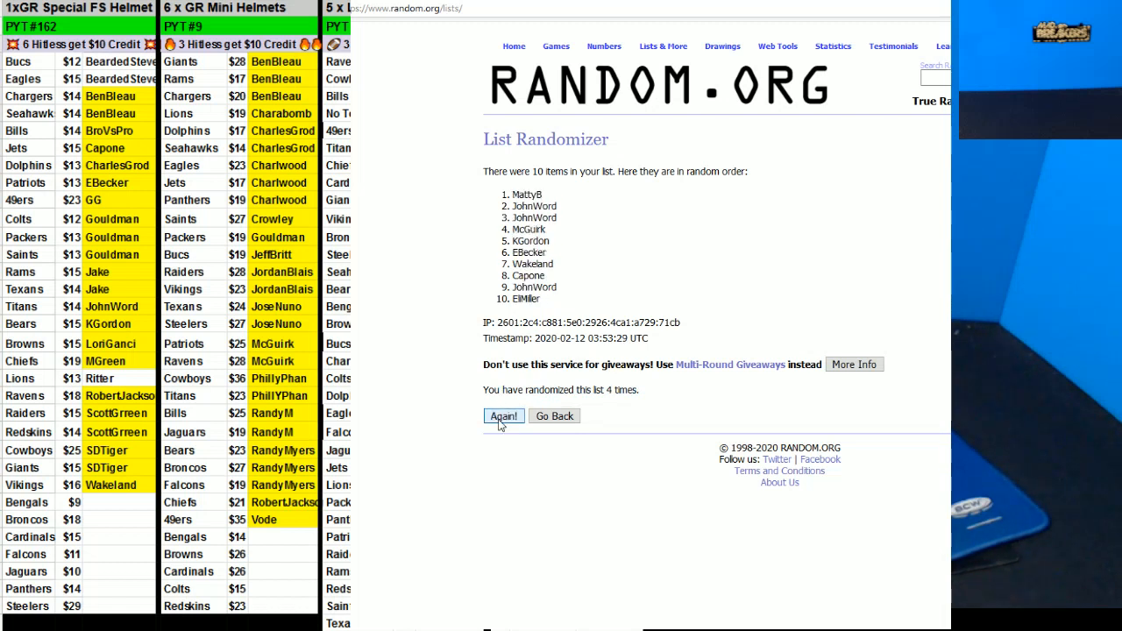
click(503, 416)
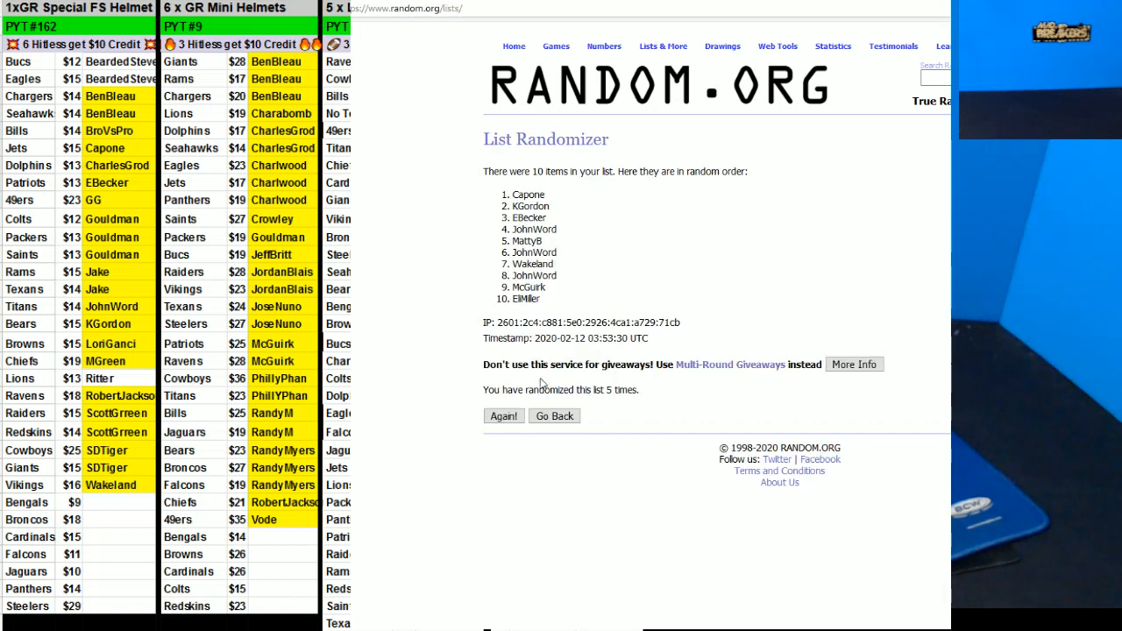
click(503, 415)
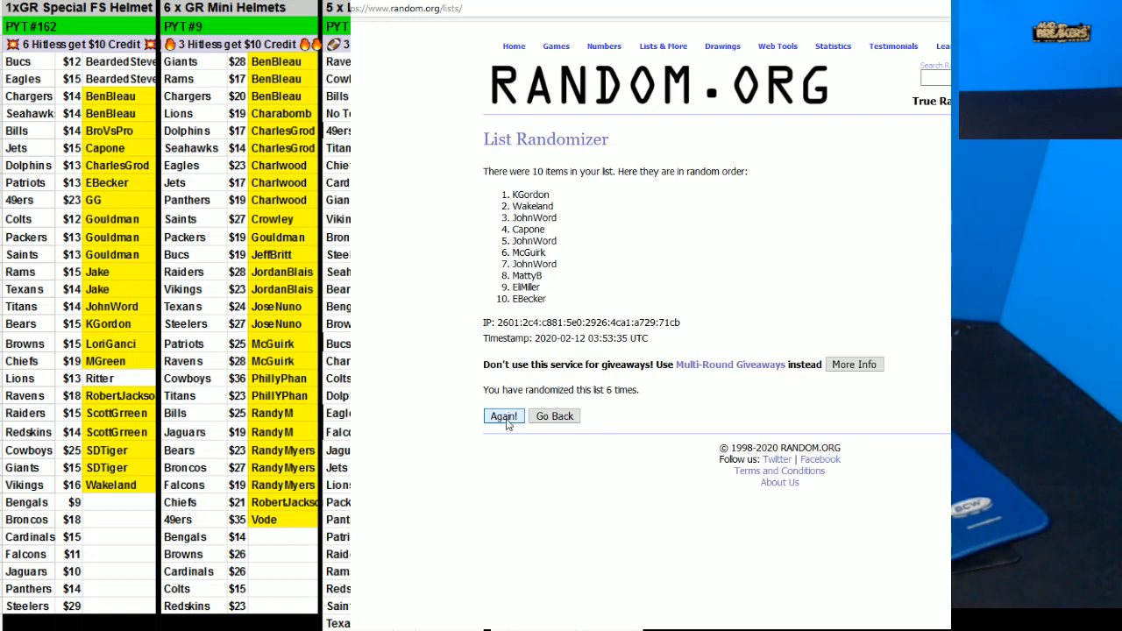
click(503, 415)
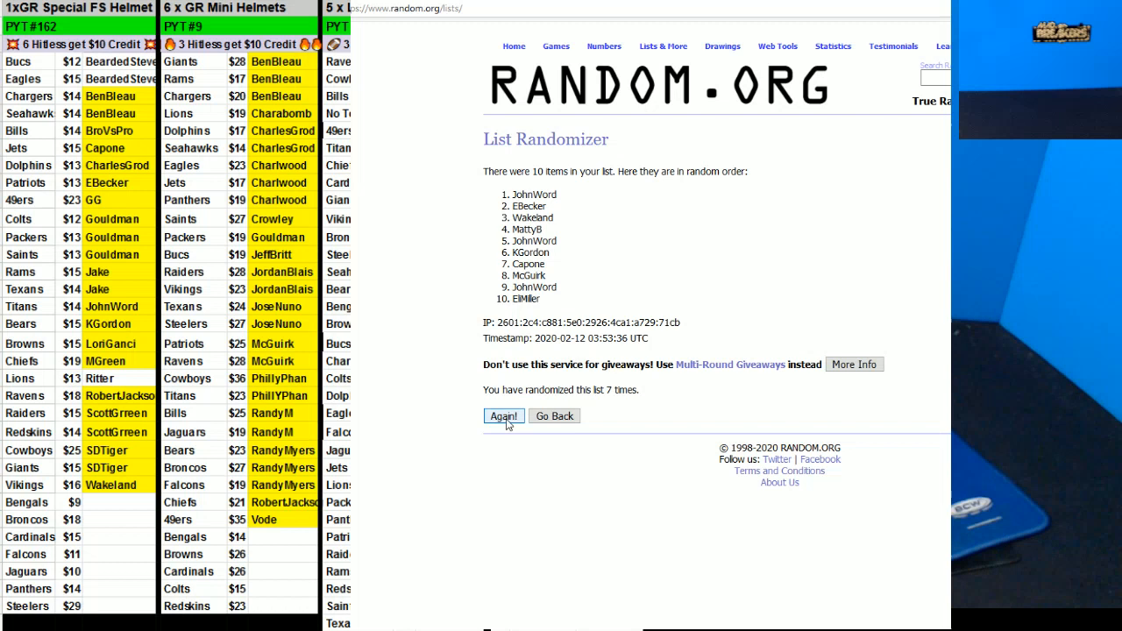
click(503, 415)
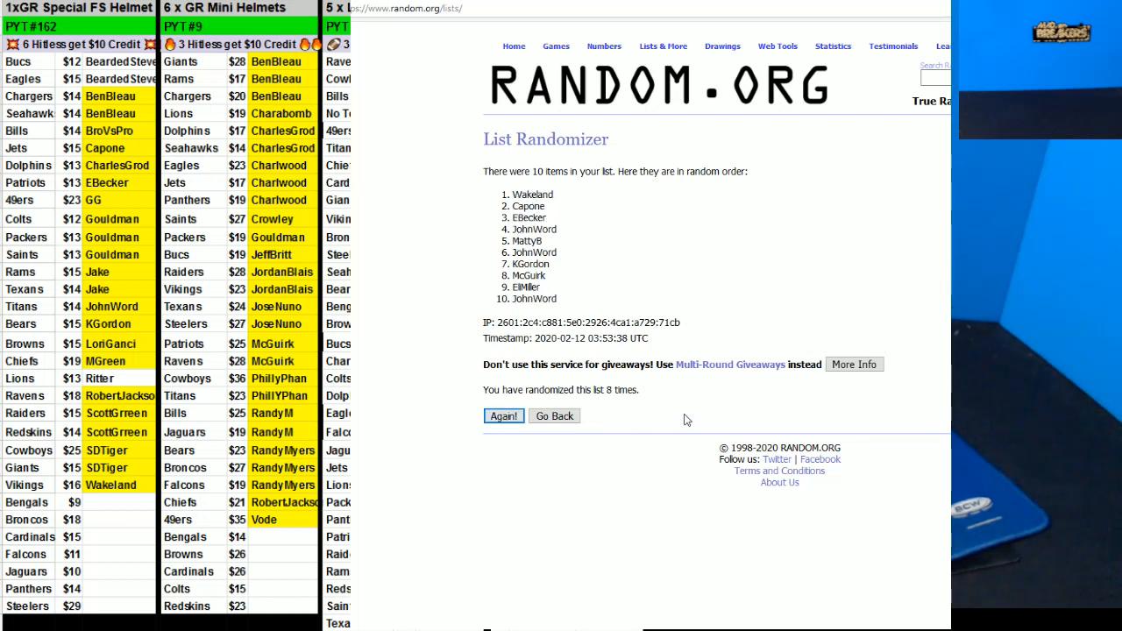
click(503, 416)
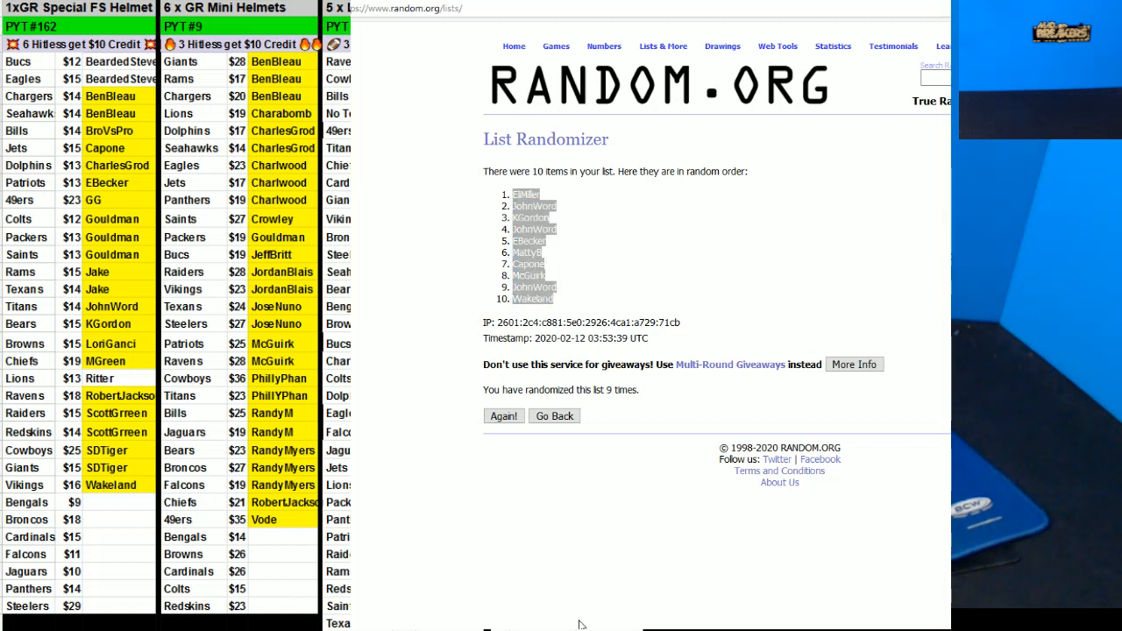
mouse_move(535, 160)
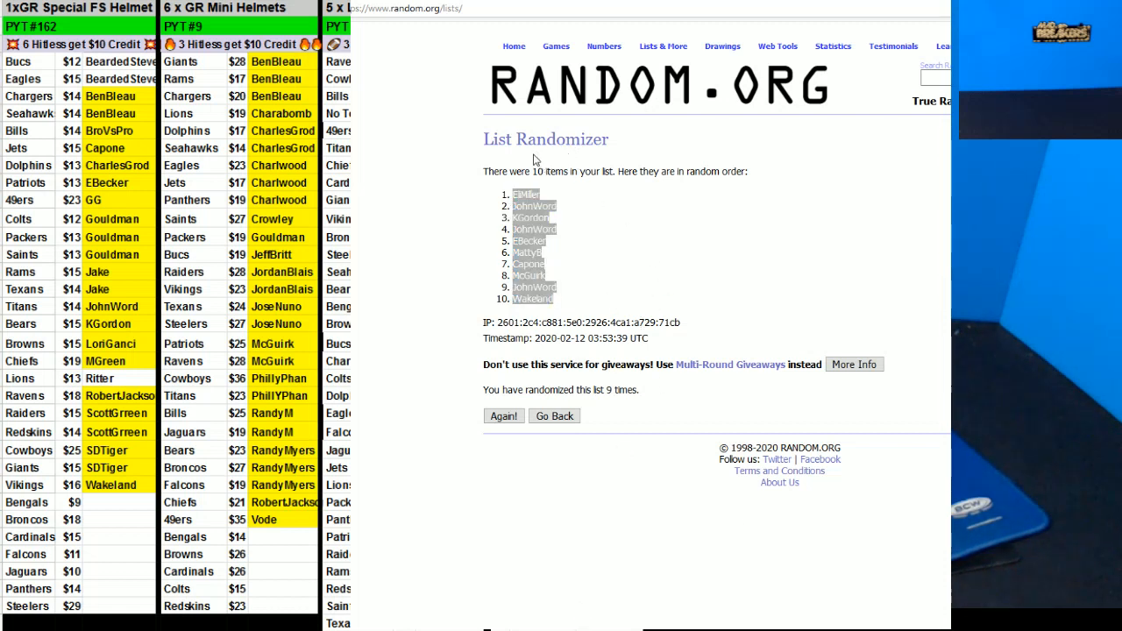
mouse_move(743, 550)
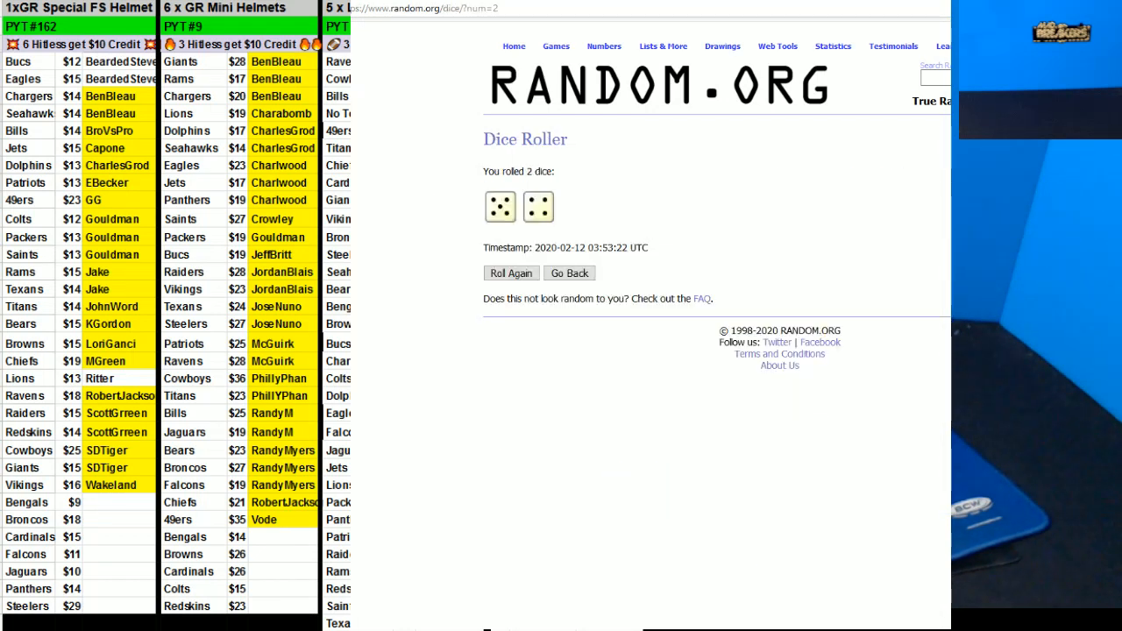
Return to the 1–10 number list and randomize it repeatedly toward 9 shuffles.
click(663, 45)
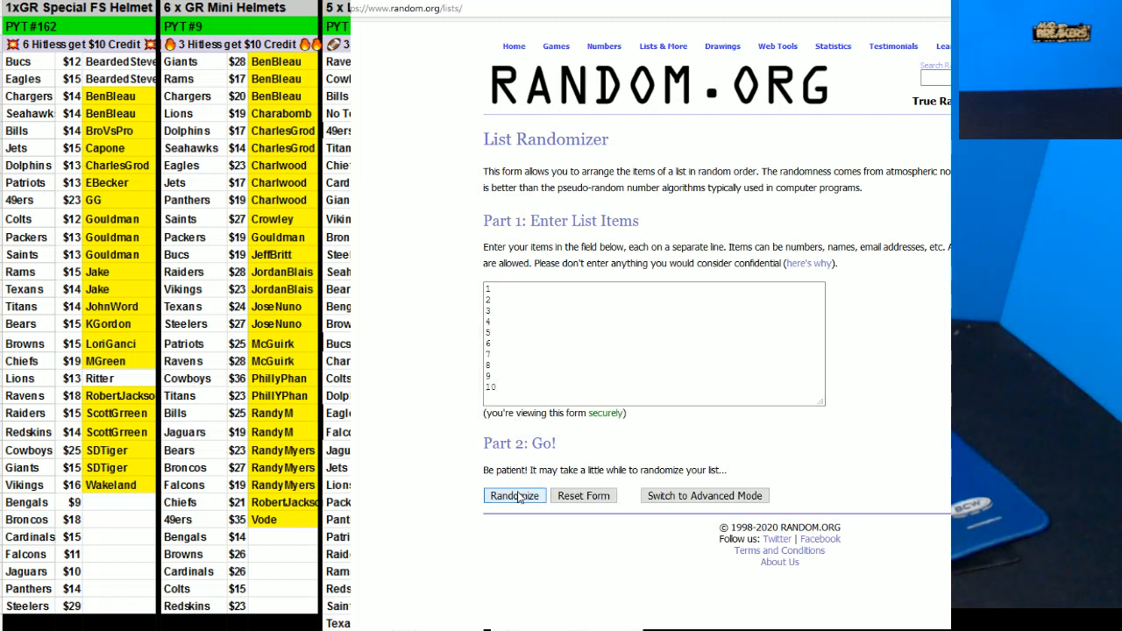
click(514, 494)
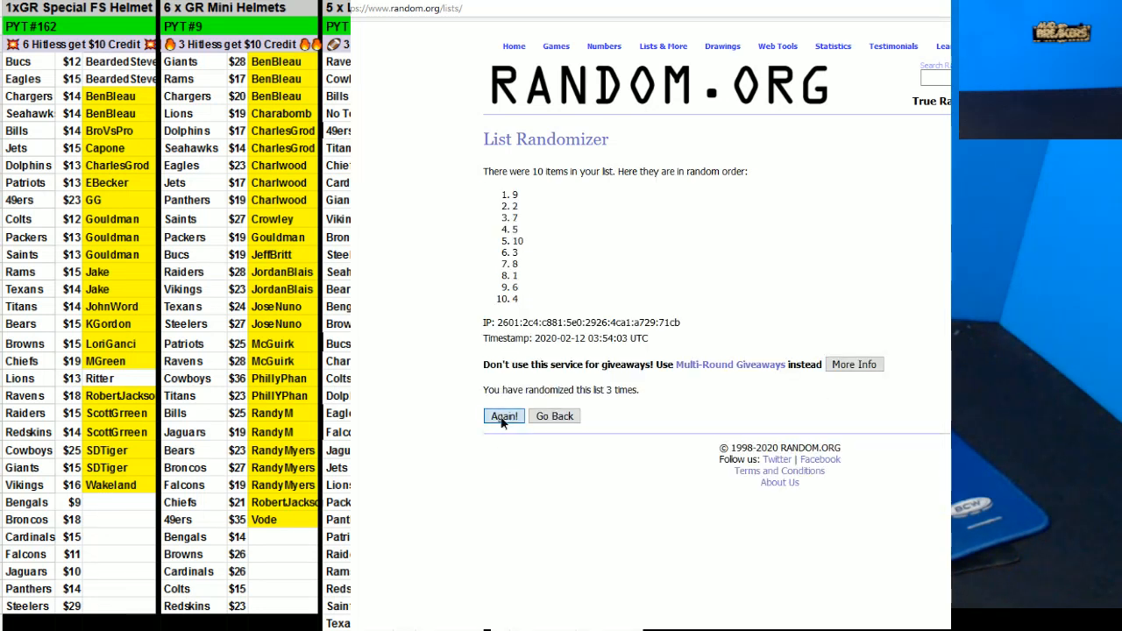
click(503, 416)
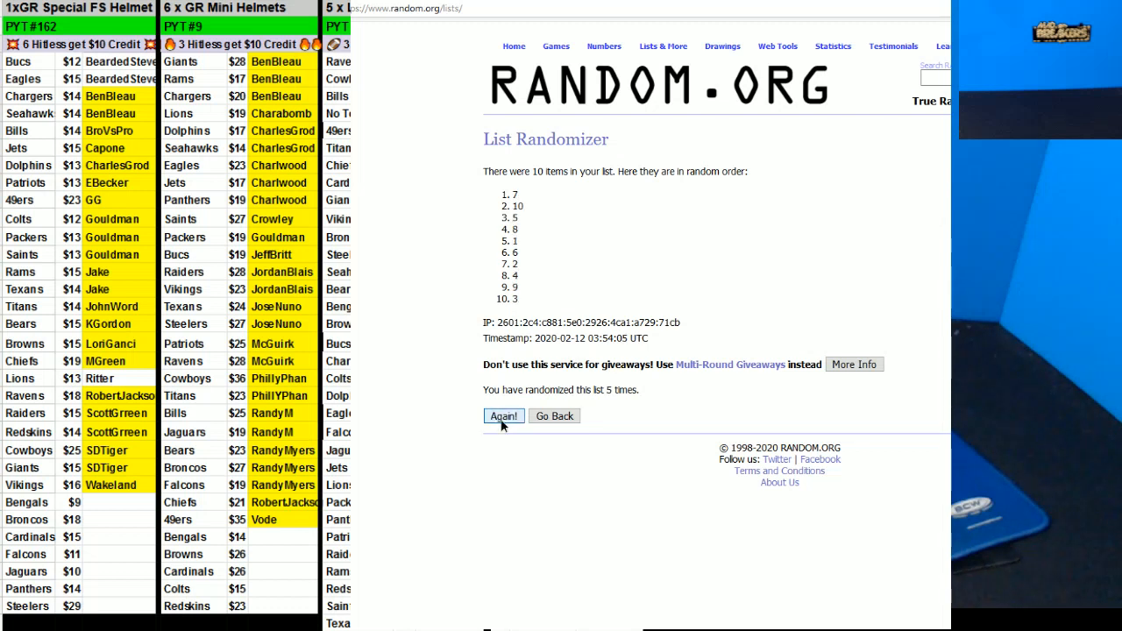
click(503, 415)
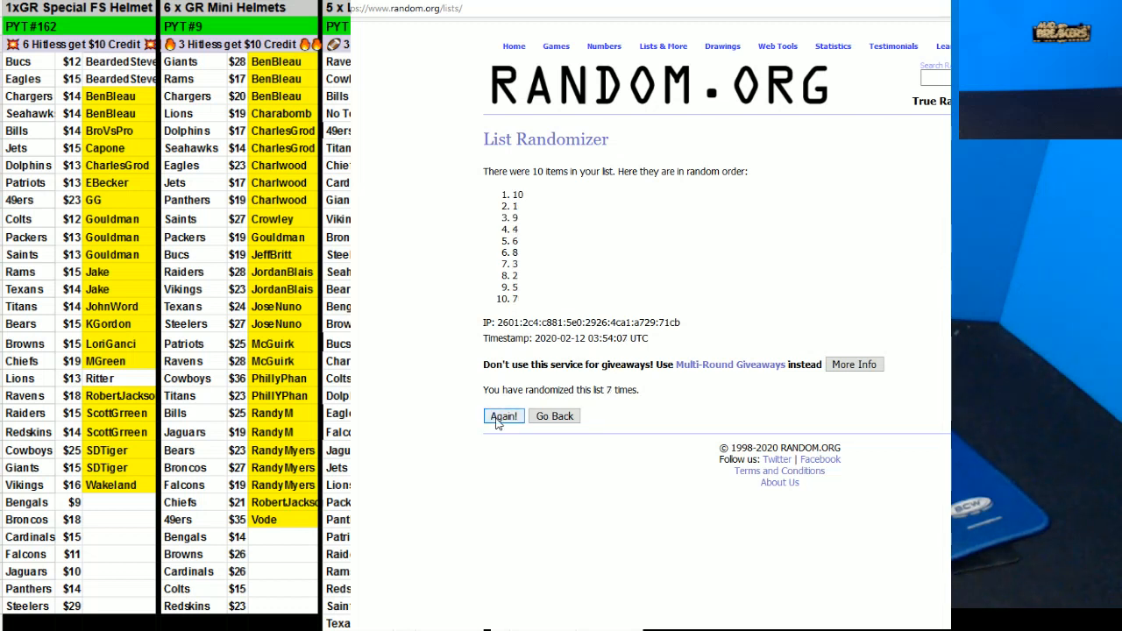
click(503, 415)
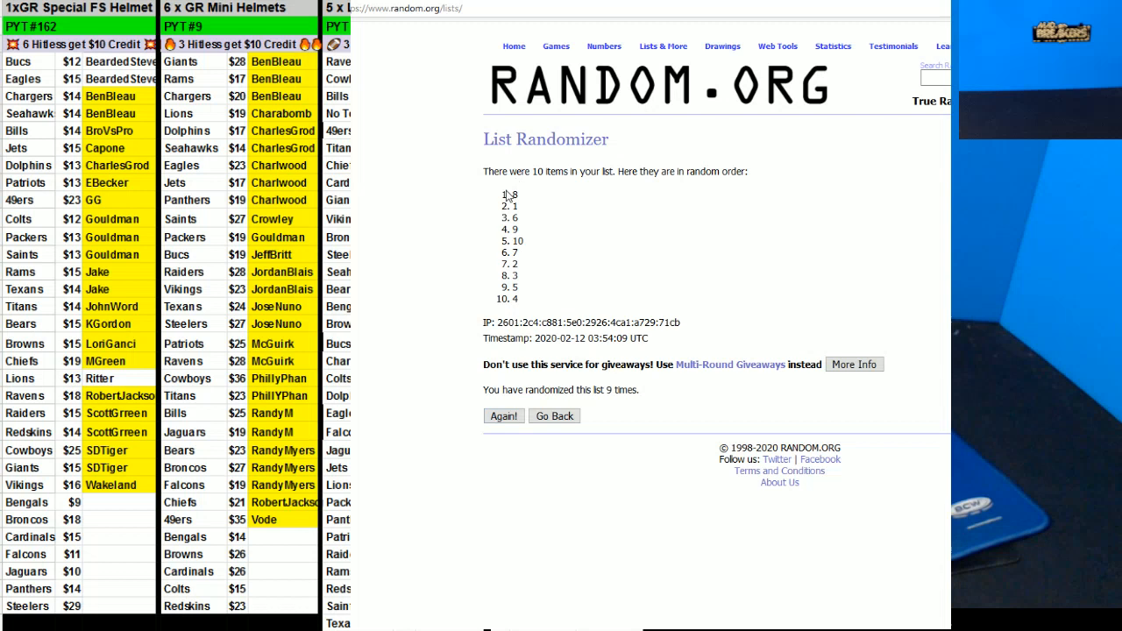
Select and copy the final shuffled order of numbers 1–10.
drag(506, 193, 515, 298)
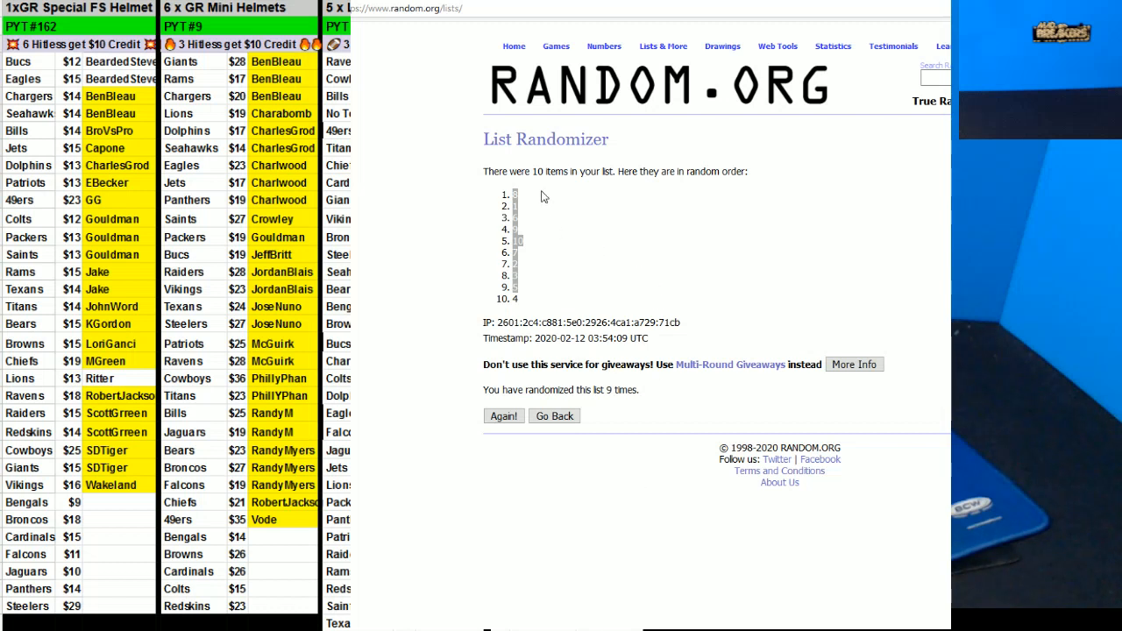
mouse_move(641, 161)
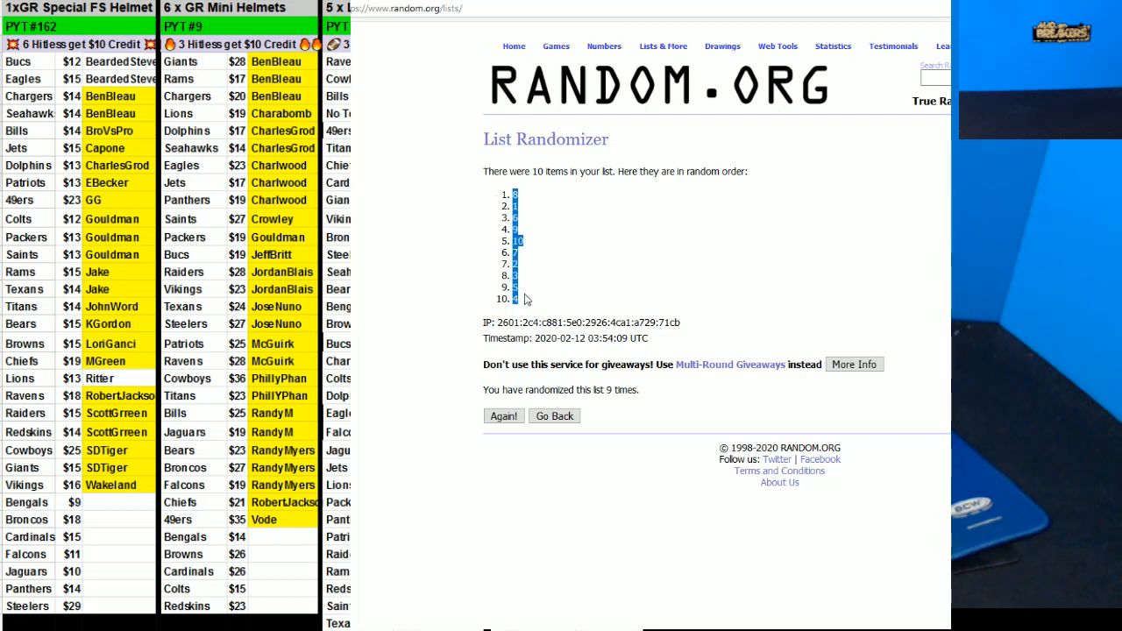
click(575, 86)
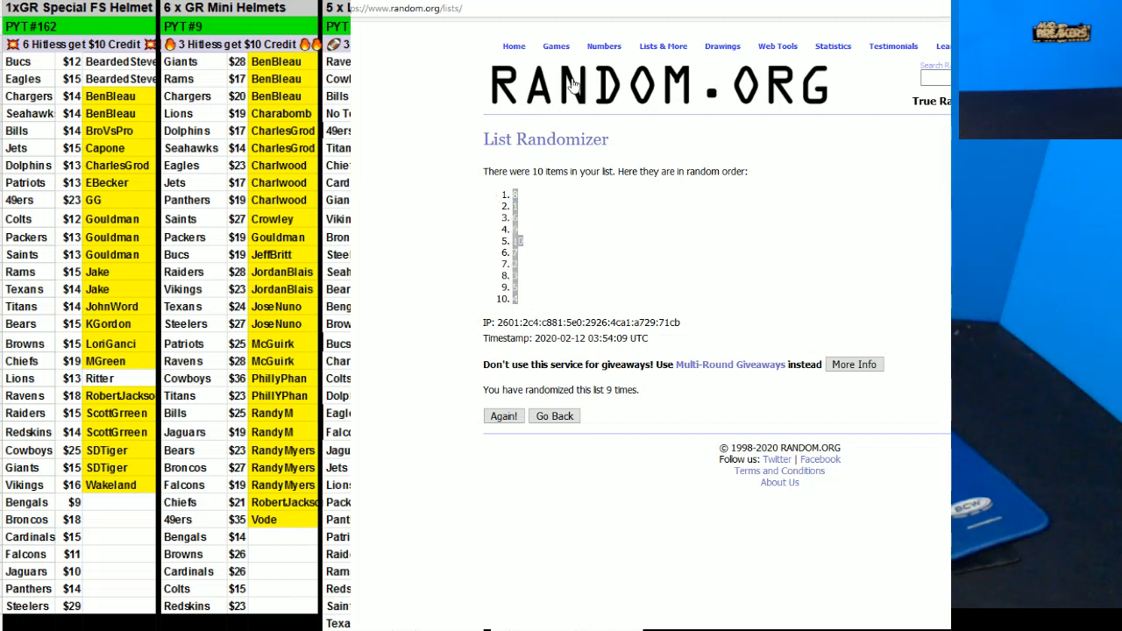
mouse_move(645, 100)
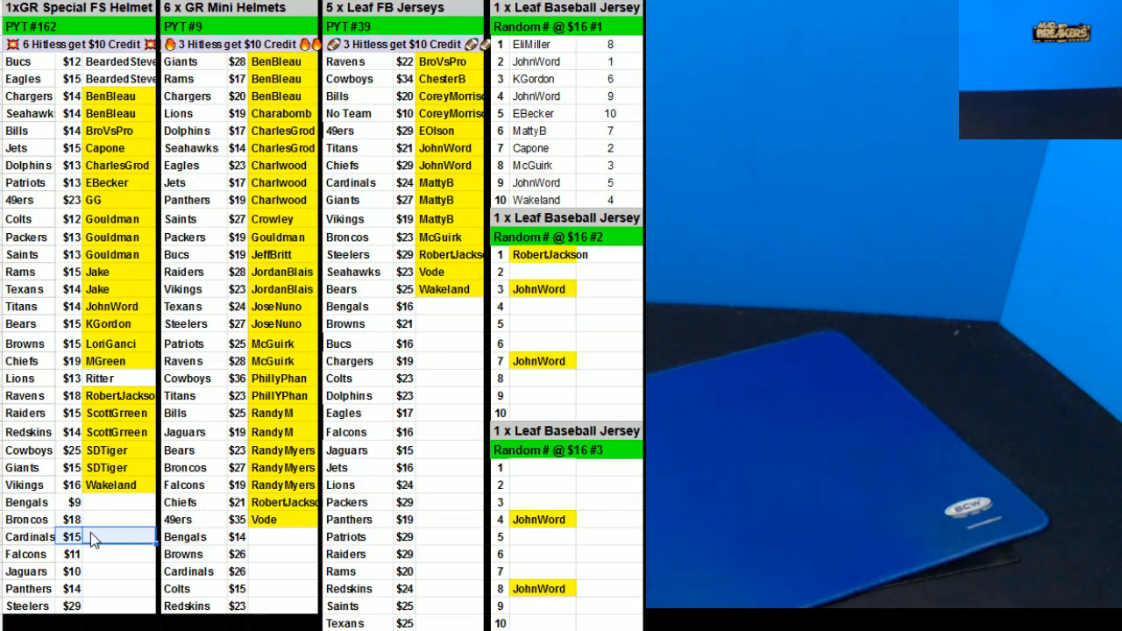
text(A)
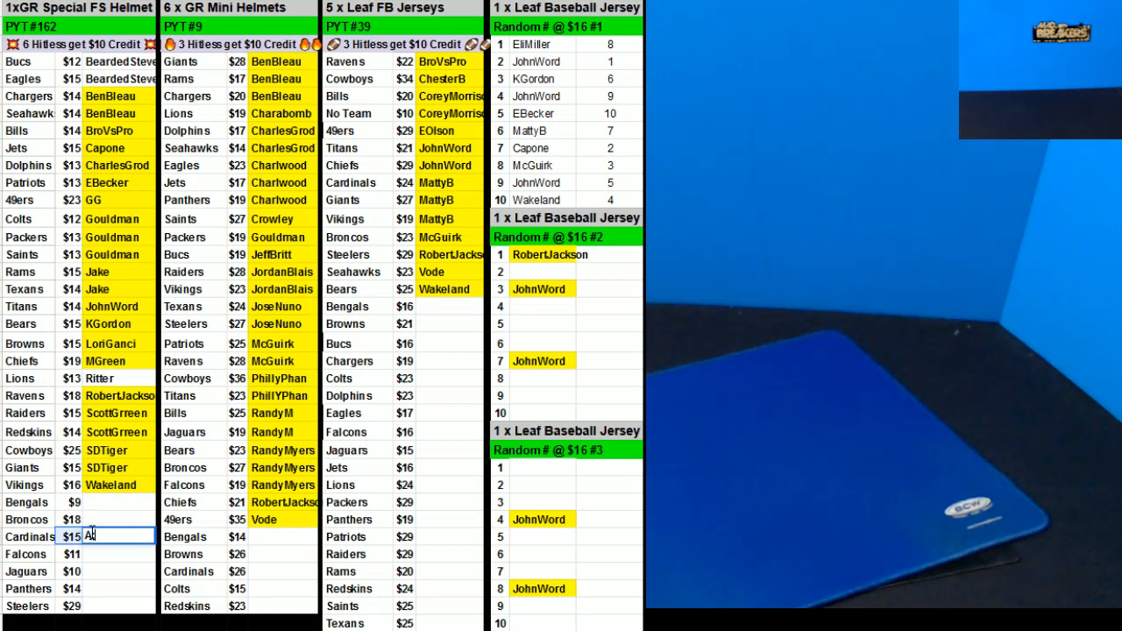
text(lexEnglish)
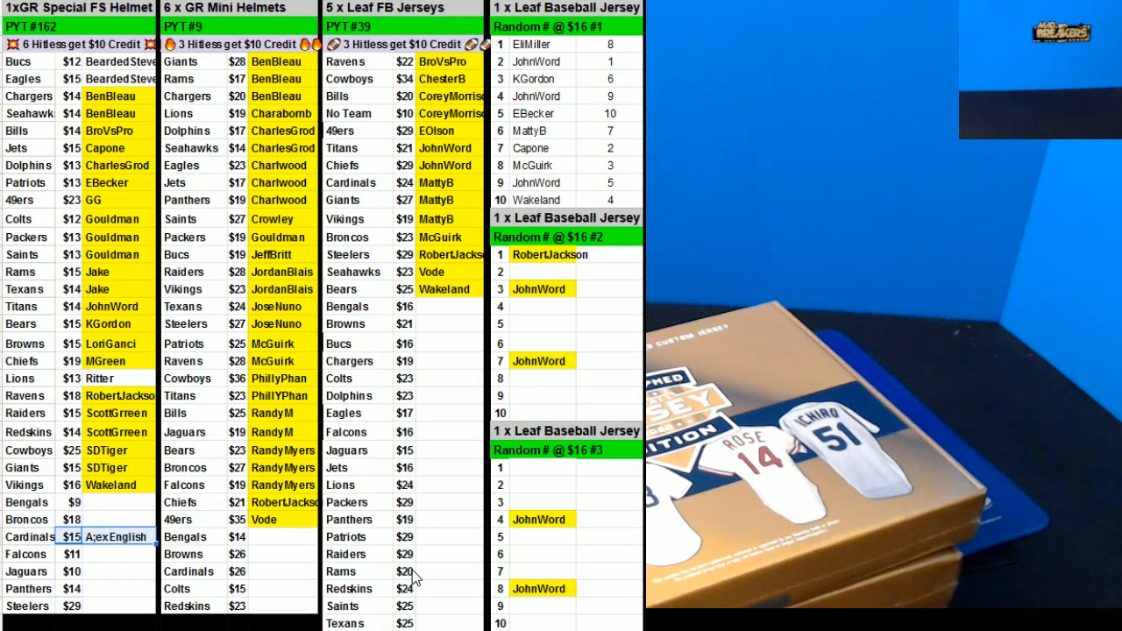
mouse_move(570, 67)
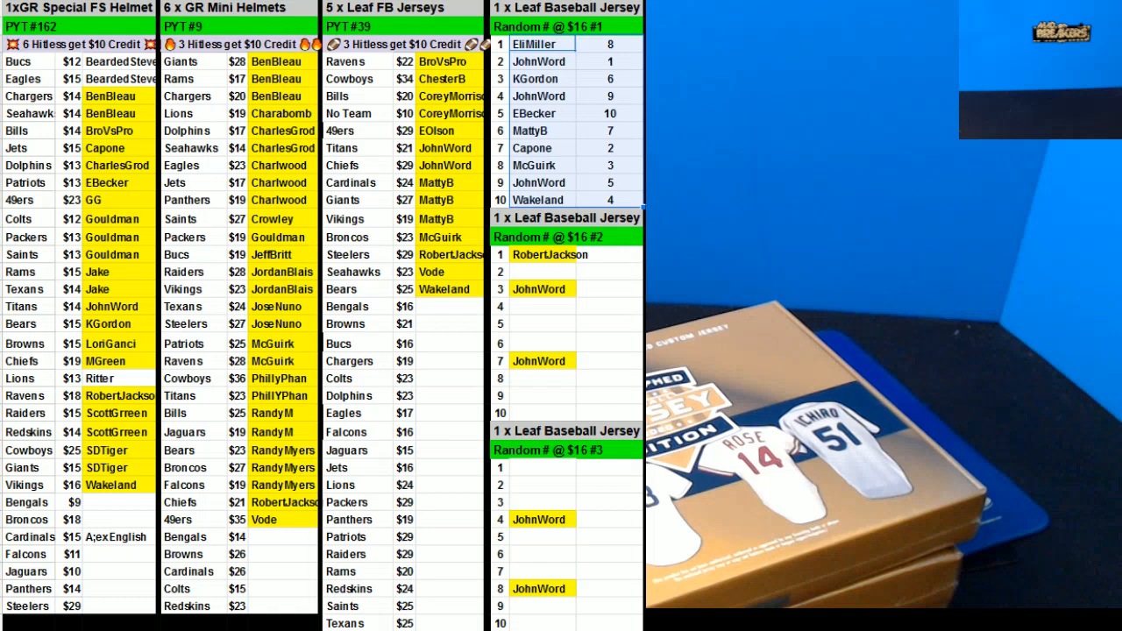
Sort the name-and-number range by the random number Column U.
right_click(564, 61)
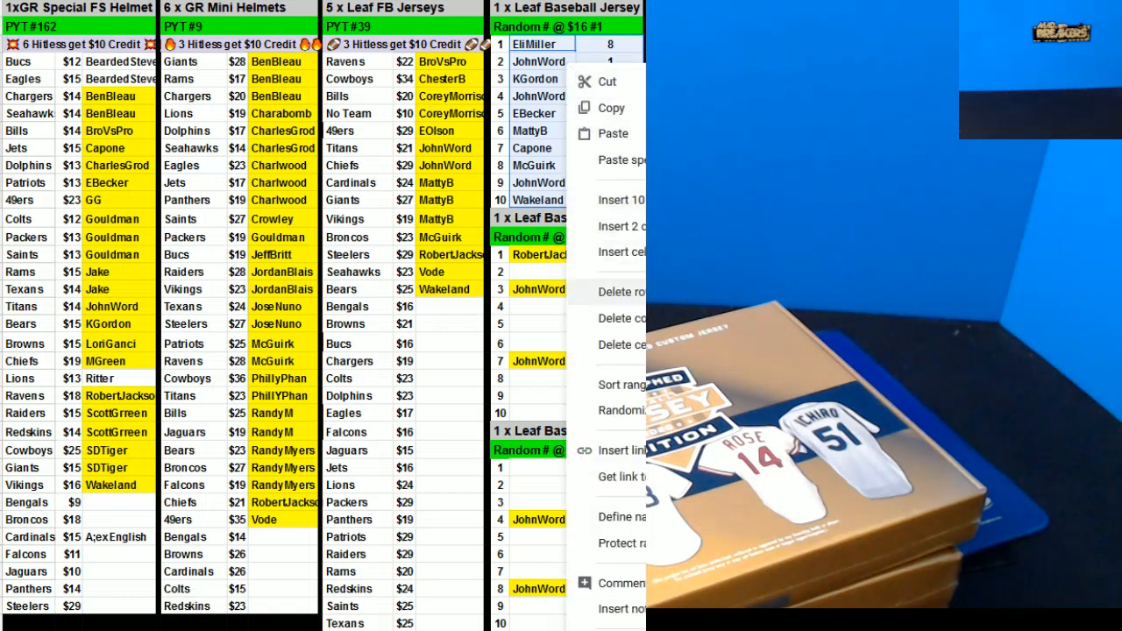
click(621, 384)
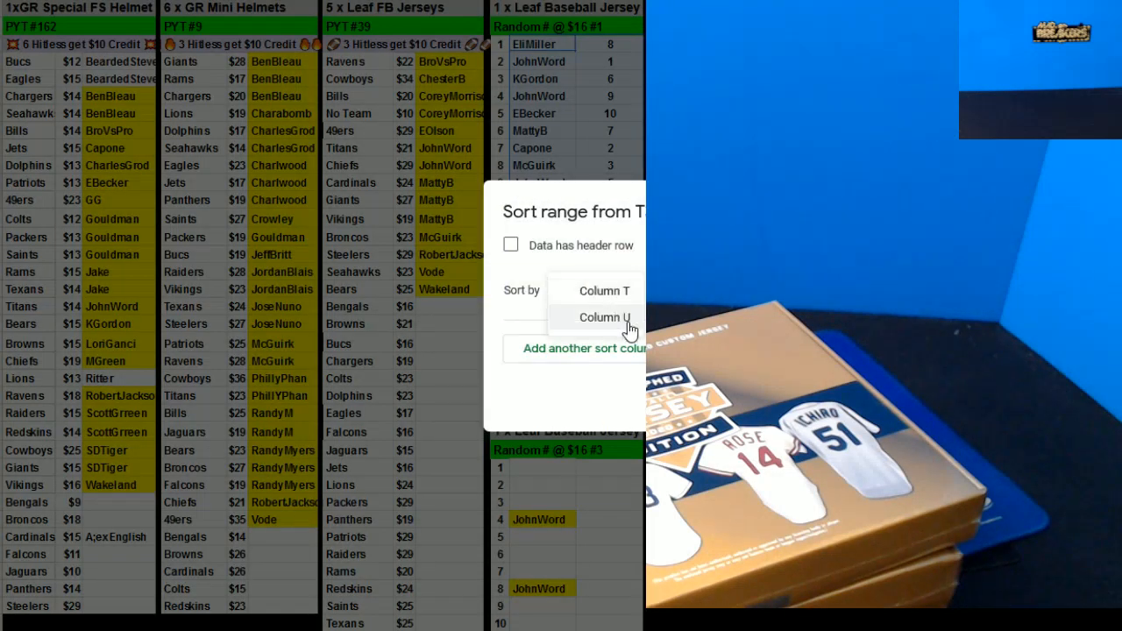
click(605, 317)
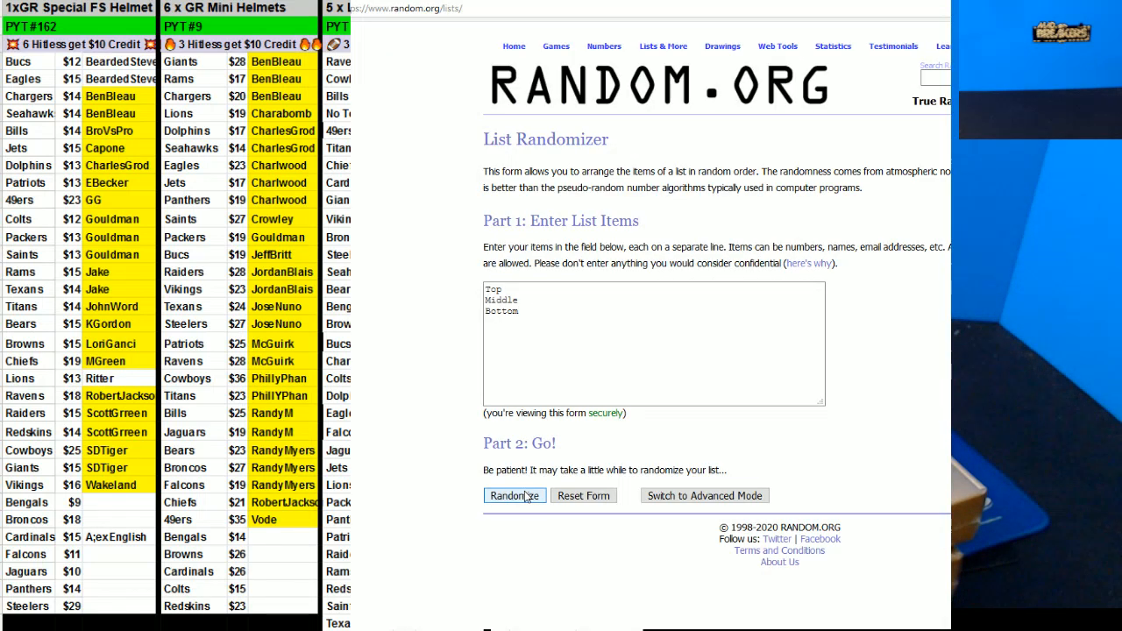
Randomize the Top, Middle, Bottom list repeatedly, ending with Bottom, Middle, Top.
click(514, 495)
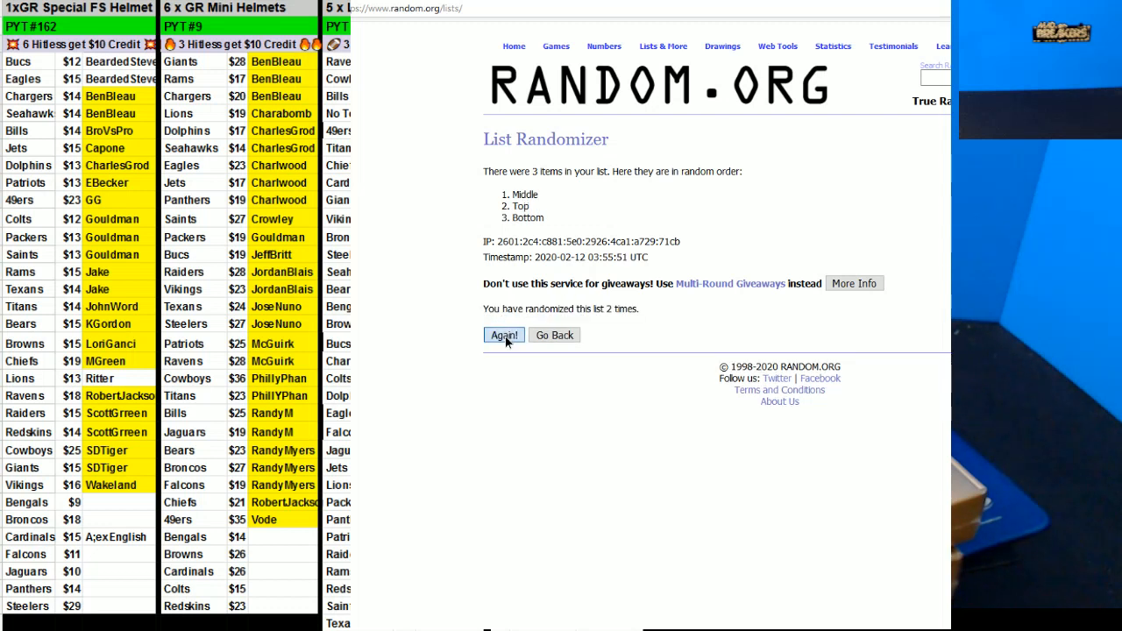
click(503, 335)
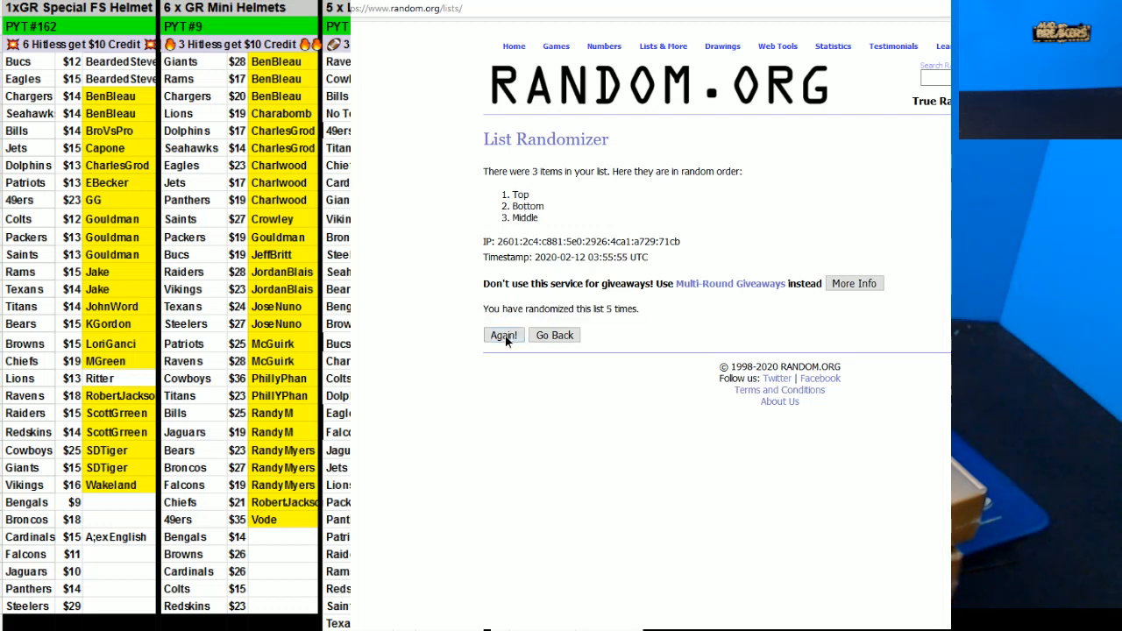
click(504, 334)
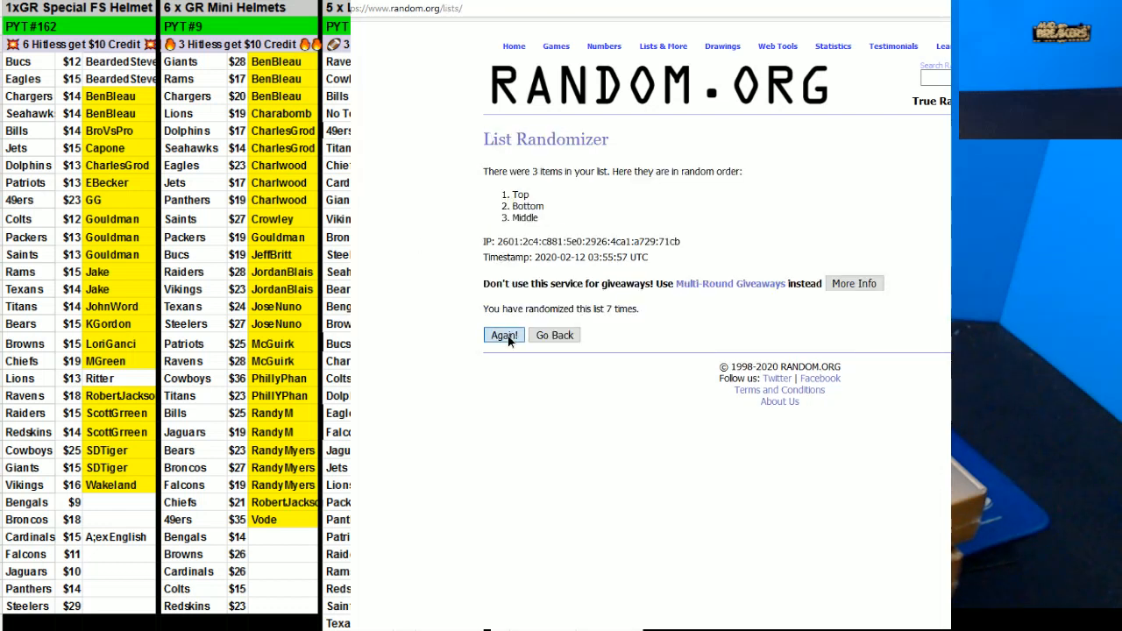
click(503, 335)
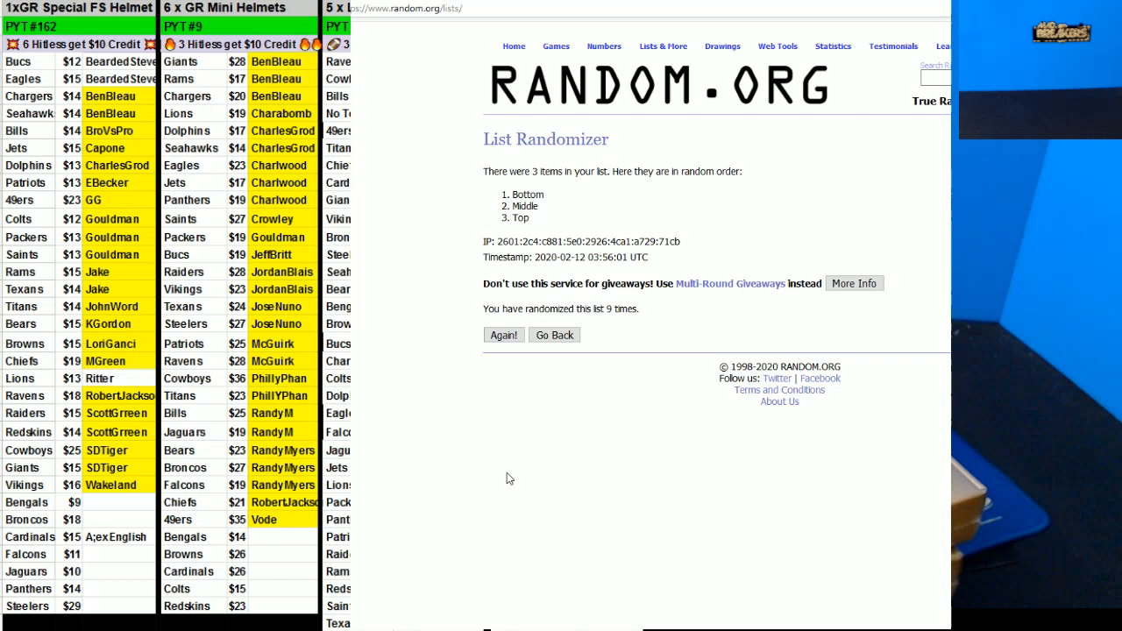